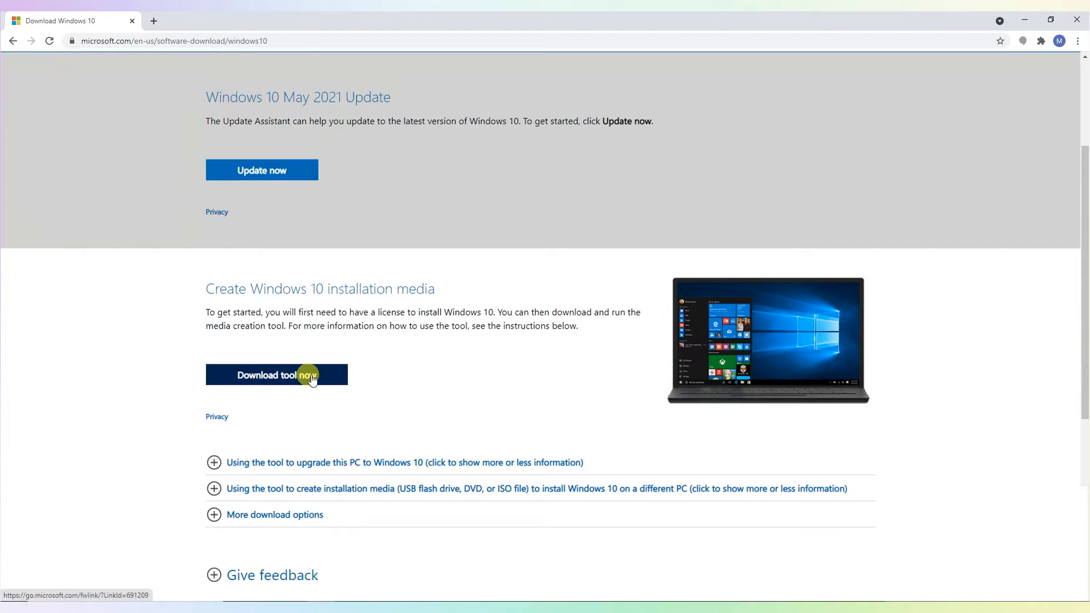
# Step: Download the Windows 10 media creation tool from Microsoft's download page
pyautogui.click(275, 375)
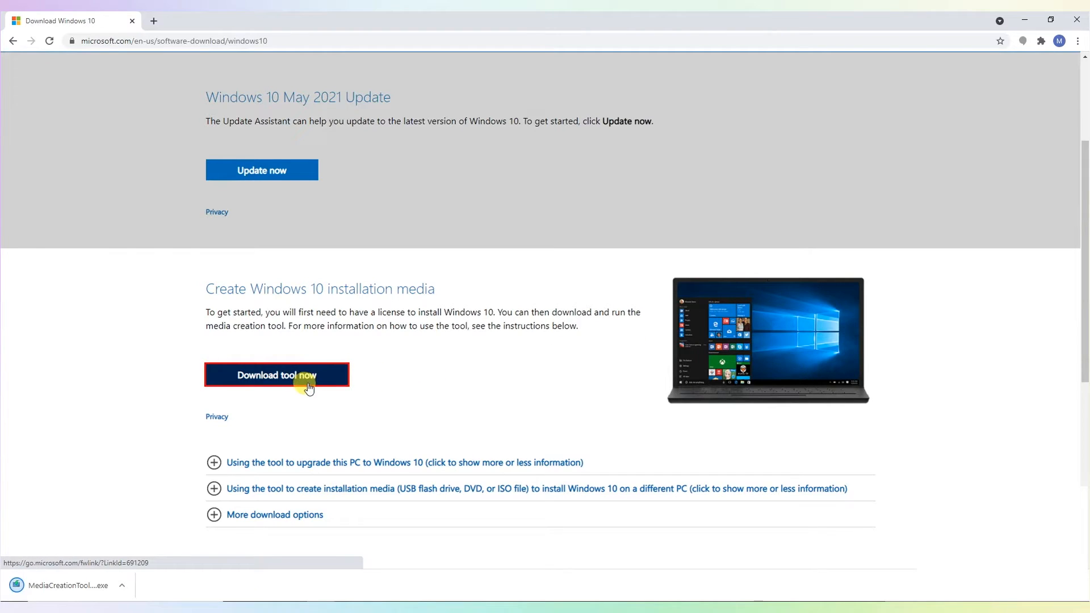
pyautogui.moveTo(344, 386)
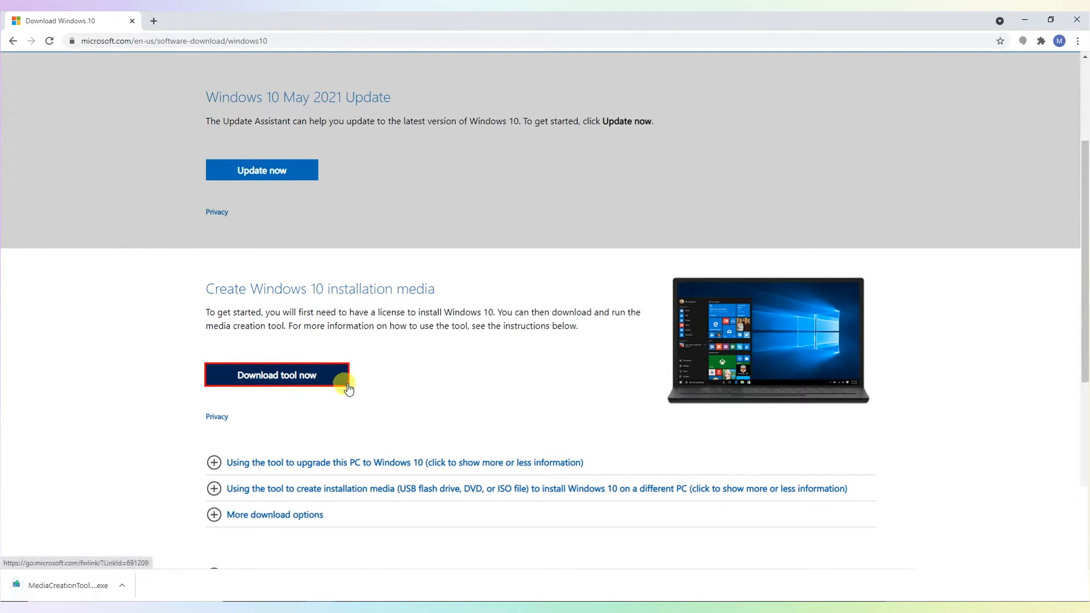
pyautogui.moveTo(85, 590)
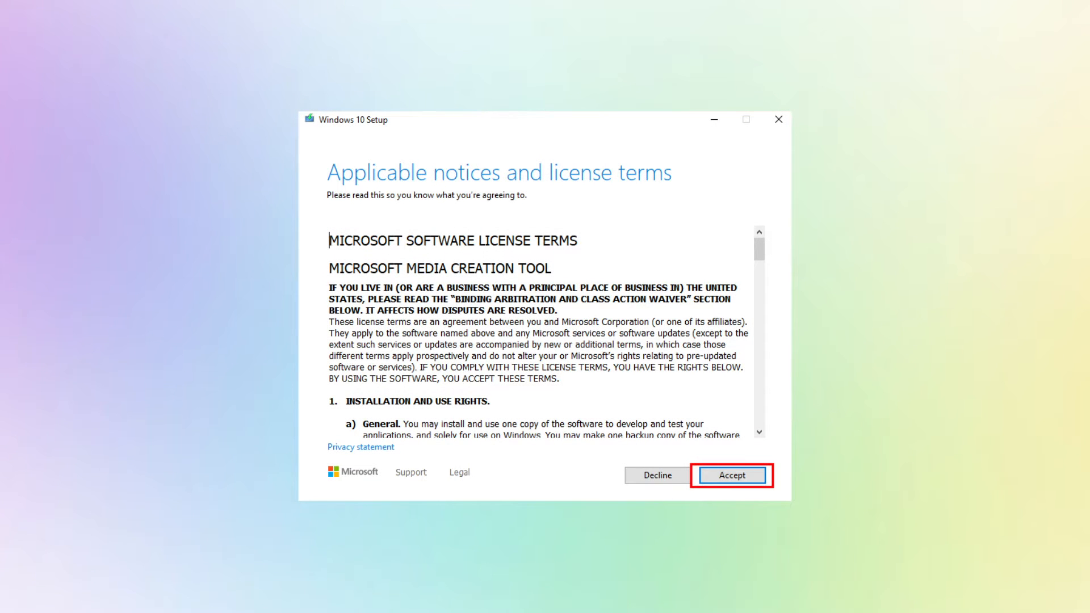
# Step: Accept the license terms and choose to create installation media for another PC
pyautogui.click(731, 475)
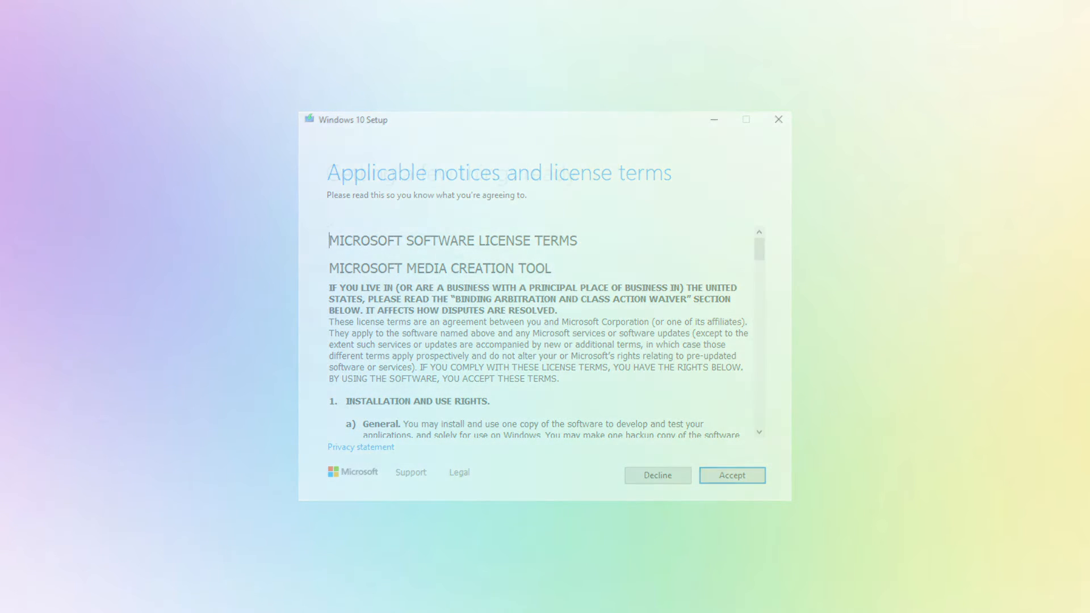
pyautogui.click(731, 475)
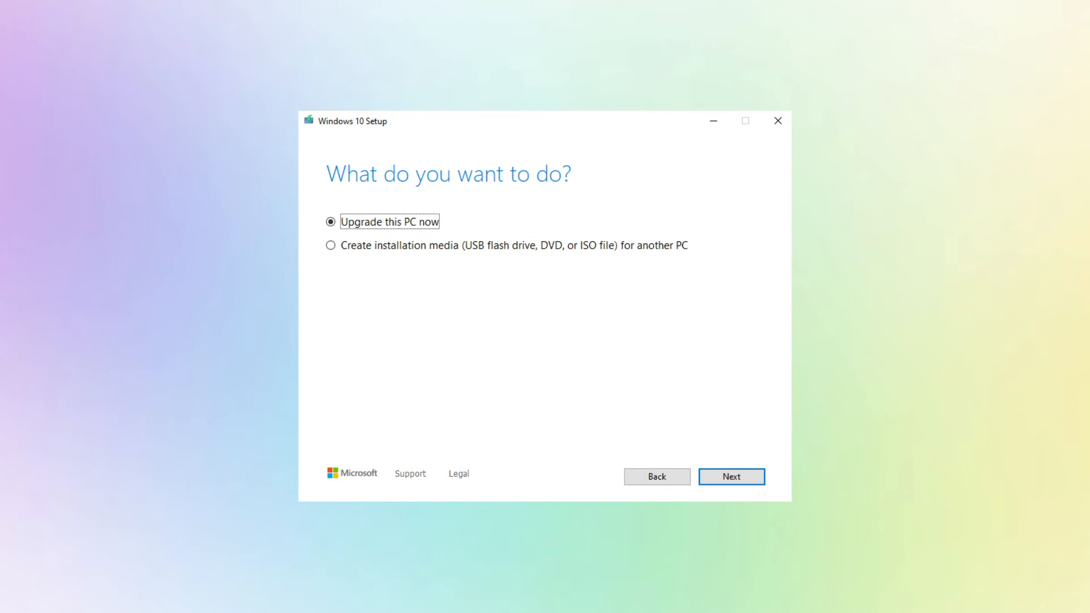
pyautogui.click(731, 475)
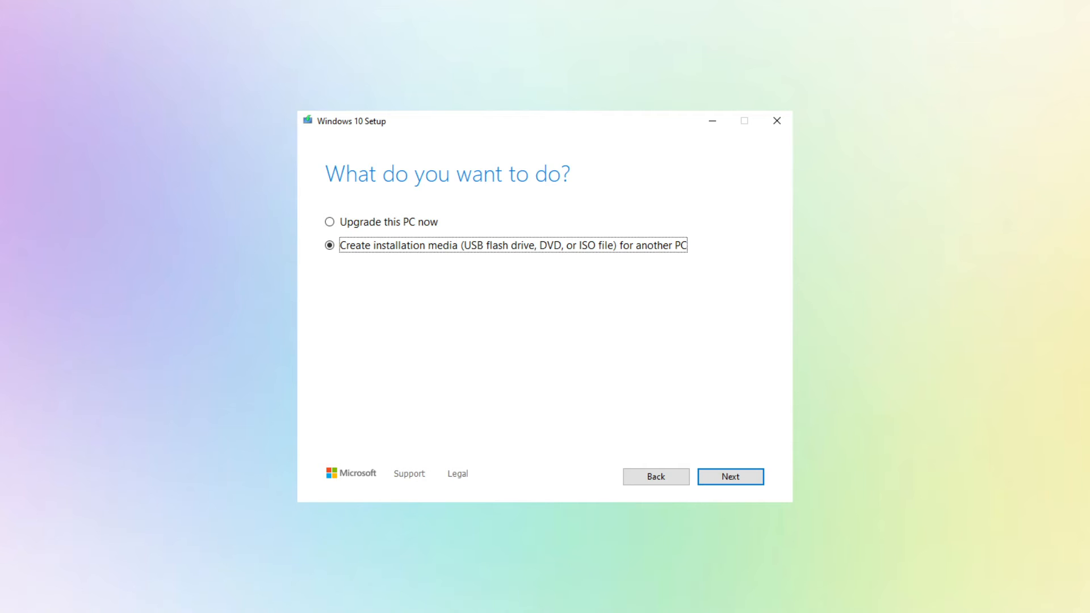
# Step: Keep the recommended English, Windows 10, 64-bit options and continue to the media choice
pyautogui.click(731, 475)
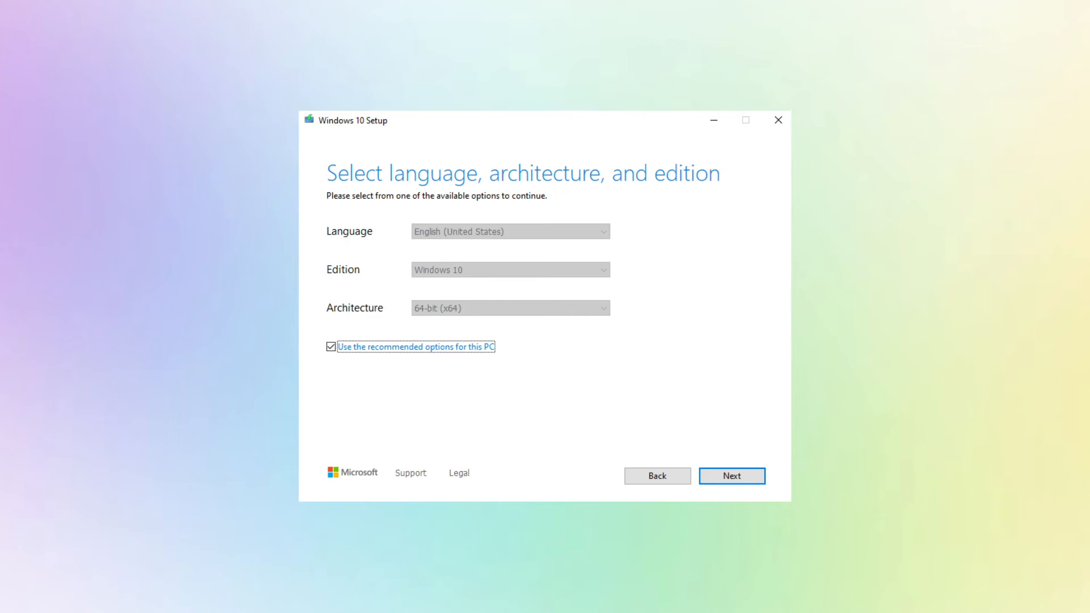
pyautogui.click(731, 476)
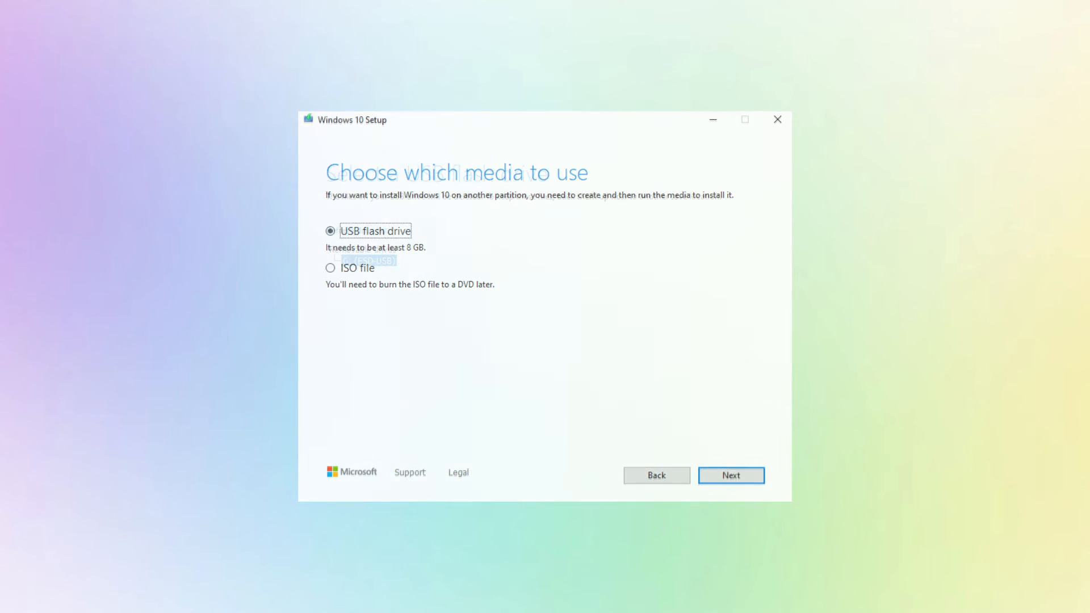
# Step: Go past the USB drive G: (ESD-USB) page, then return to the media choice for ISO file
pyautogui.click(731, 474)
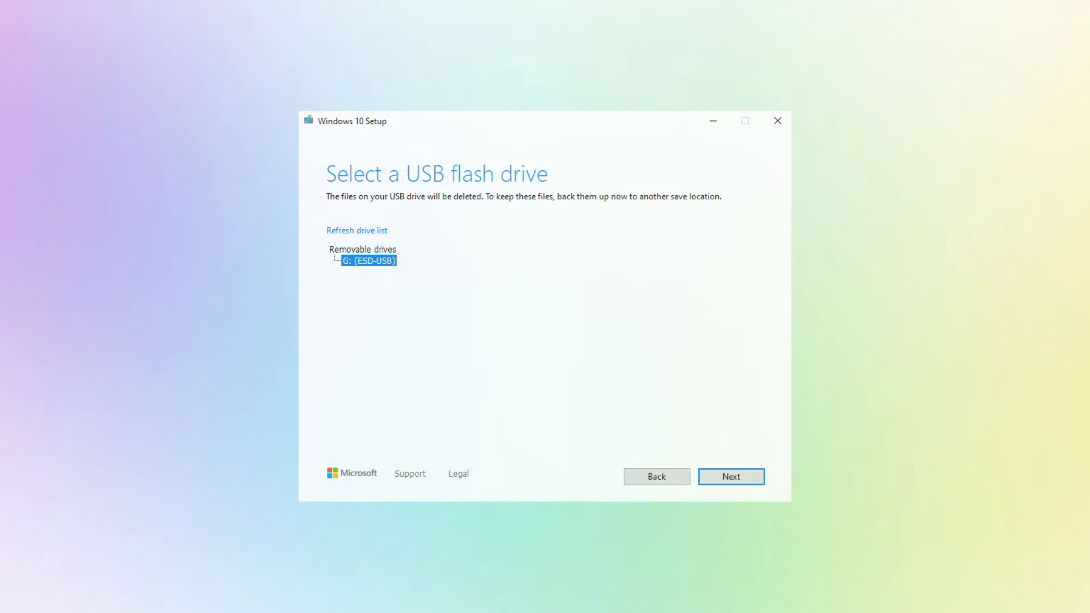
pyautogui.click(731, 476)
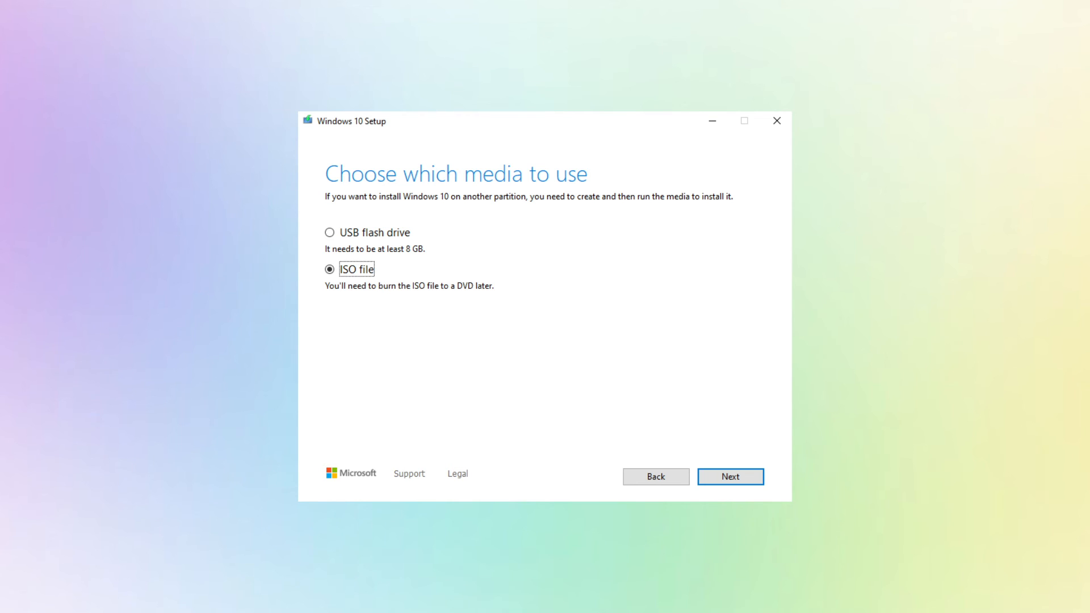
# Step: Continue with ISO file and save it as 'Windows' in Downloads\Windows 10 ISO, starting the download
pyautogui.click(732, 475)
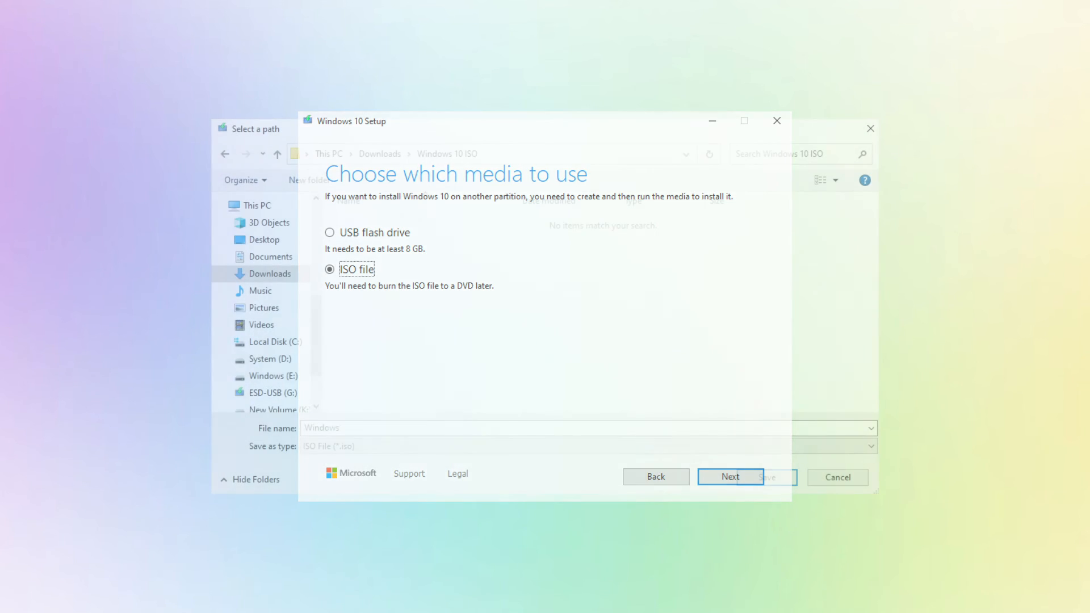
pyautogui.click(730, 477)
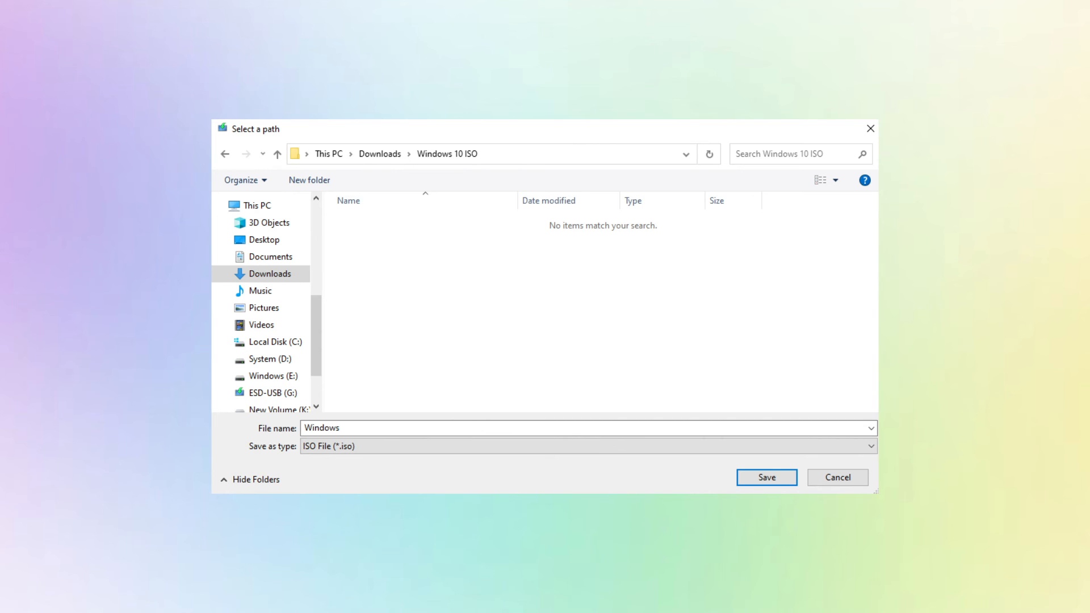
pyautogui.click(766, 477)
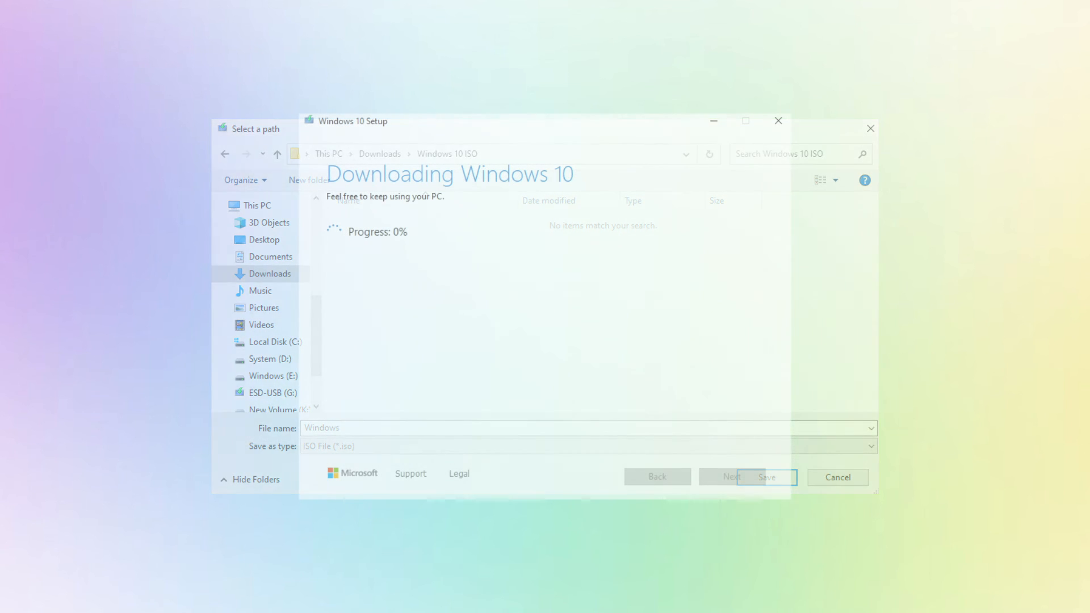
pyautogui.click(767, 477)
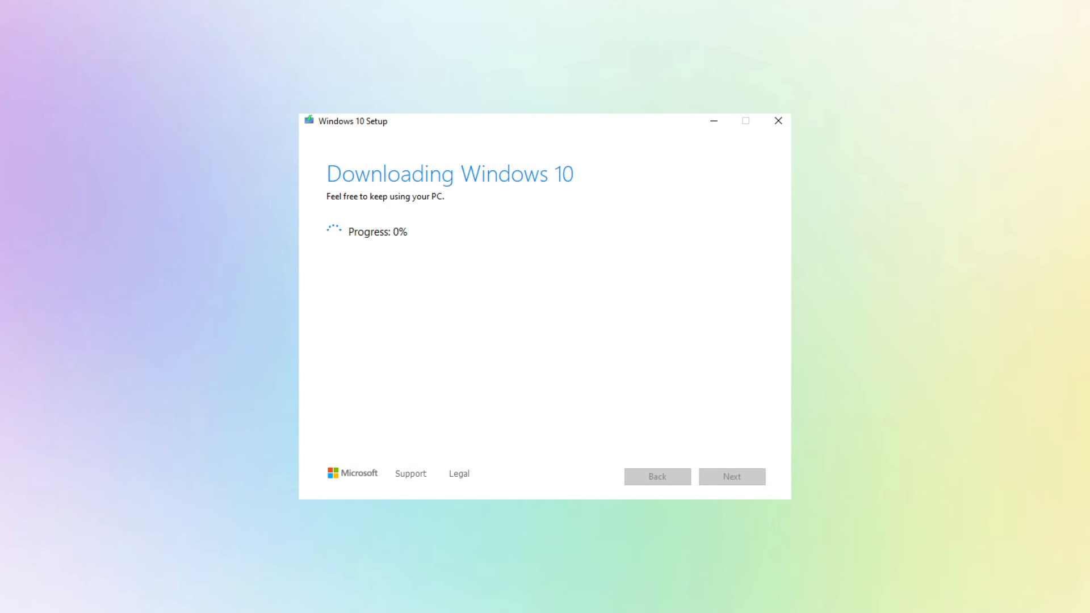